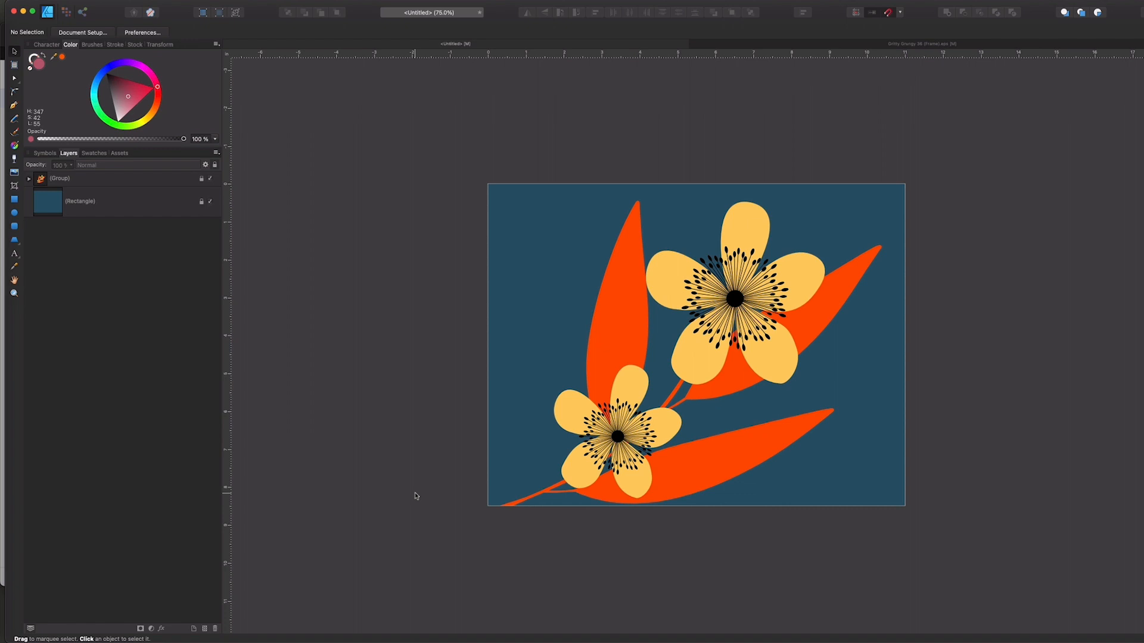
pyautogui.moveTo(800, 47)
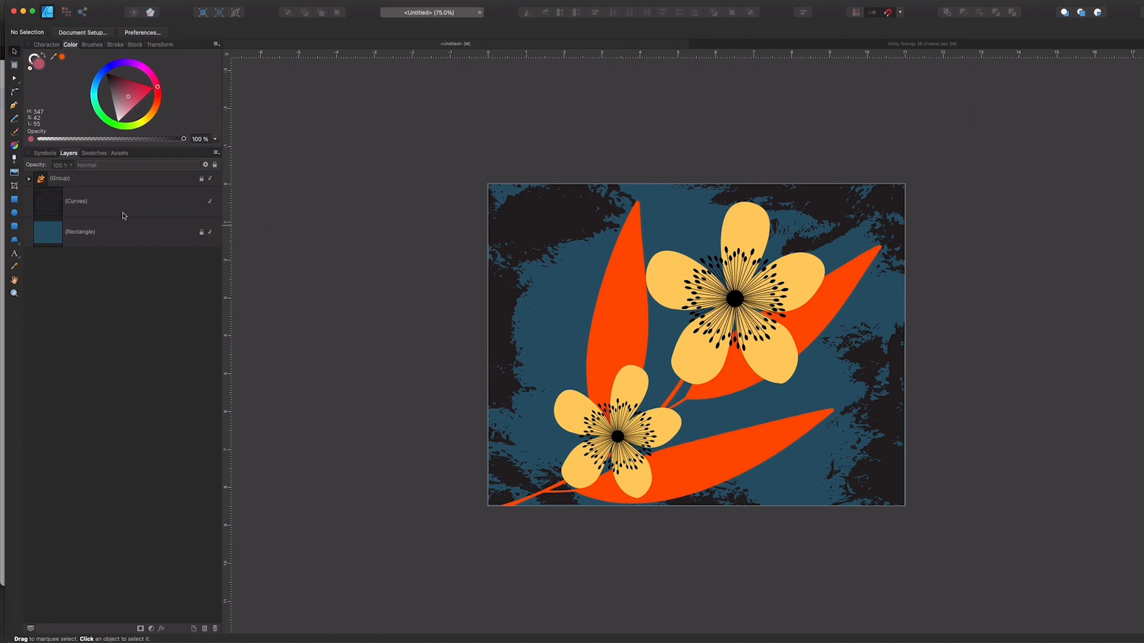
# Step: Recolour the pasted grunge curves red, try another blend mode and drop opacity to about 58%, then hide the layer
pyautogui.click(76, 200)
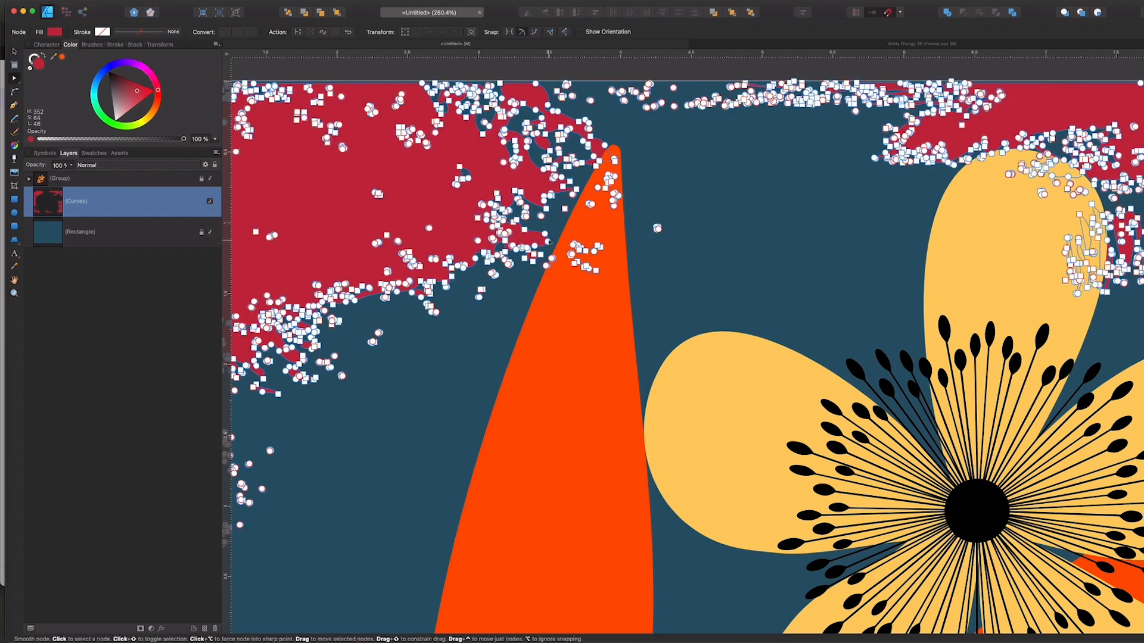
pyautogui.moveTo(543, 241); pyautogui.dragTo(842, 245)
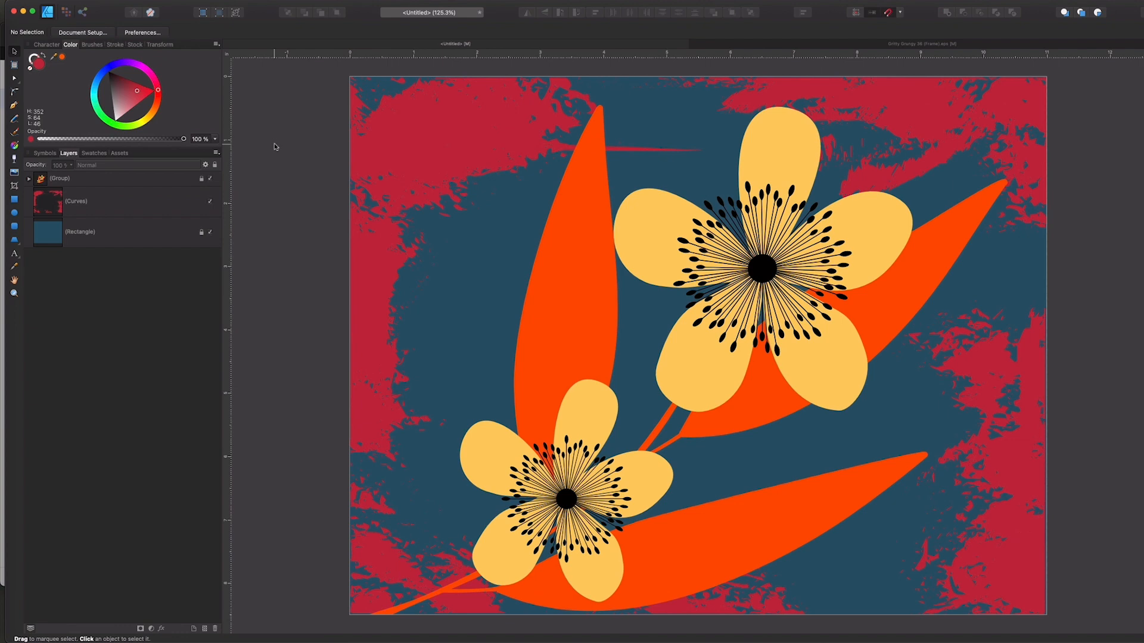
pyautogui.click(110, 201)
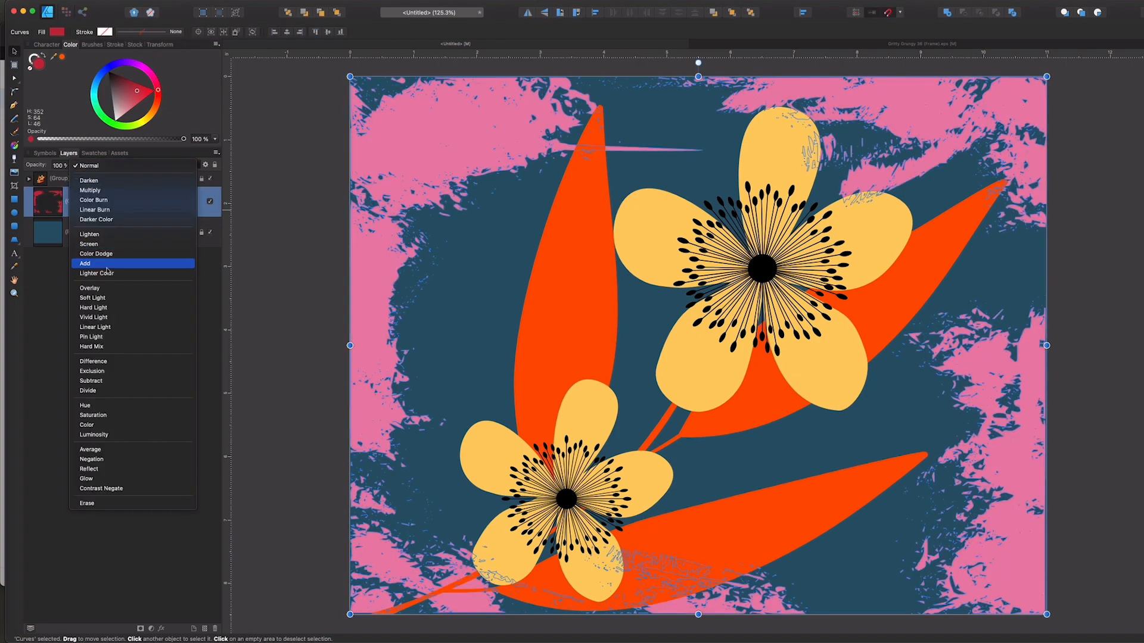
pyautogui.click(88, 243)
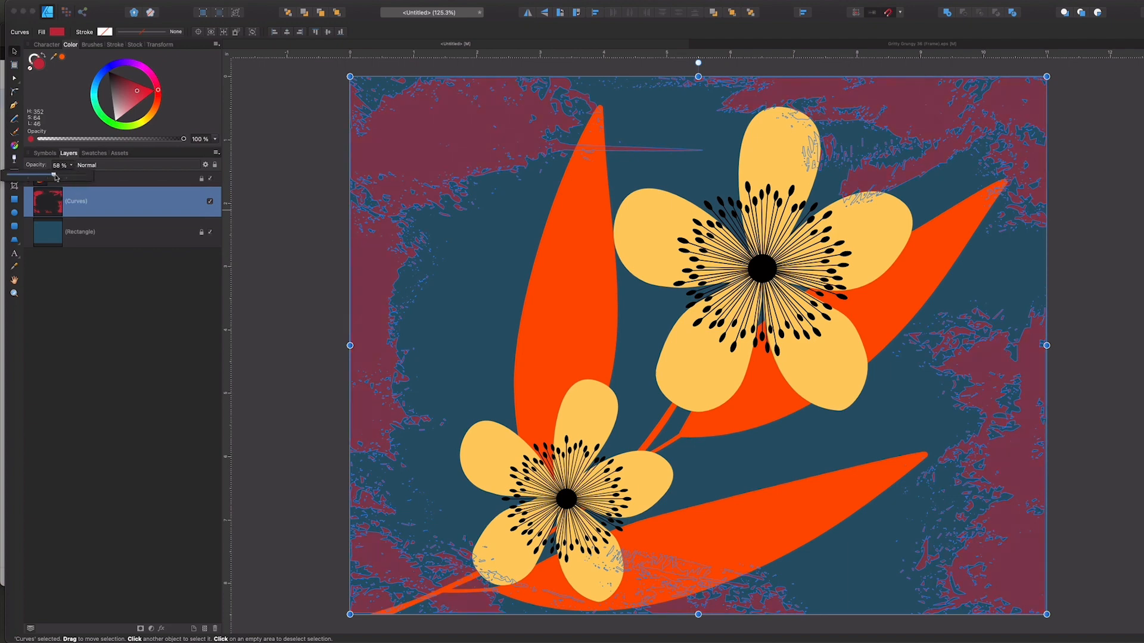
pyautogui.moveTo(53, 175); pyautogui.dragTo(86, 175)
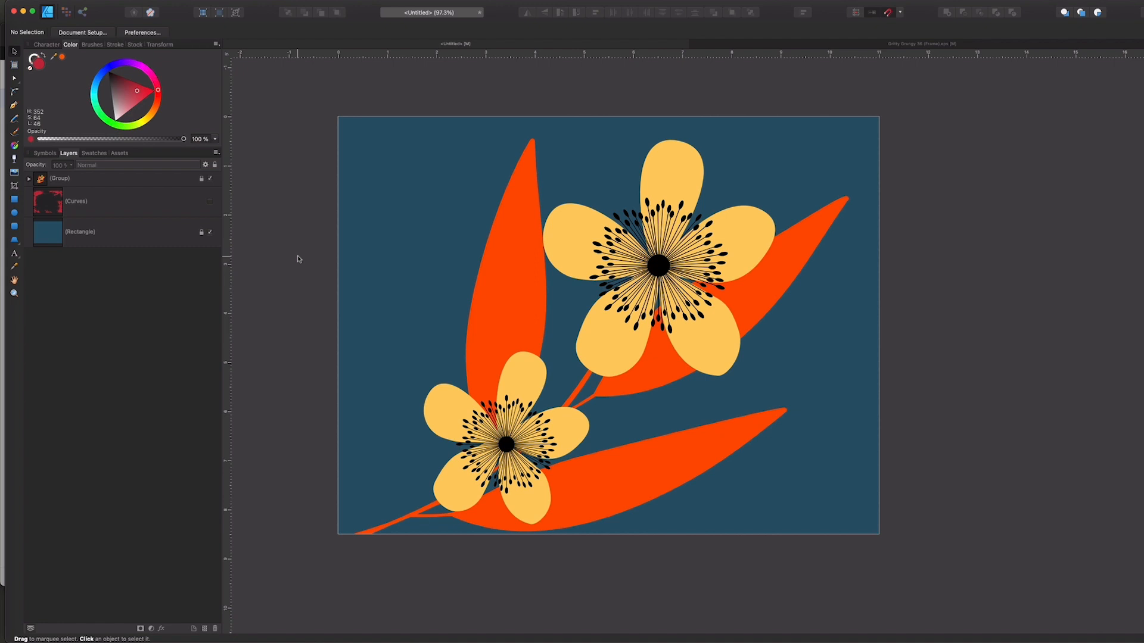
# Step: Place the external file 'Gritty Grungy 36 (Frame).eps' into the document as an embedded texture
pyautogui.click(14, 12)
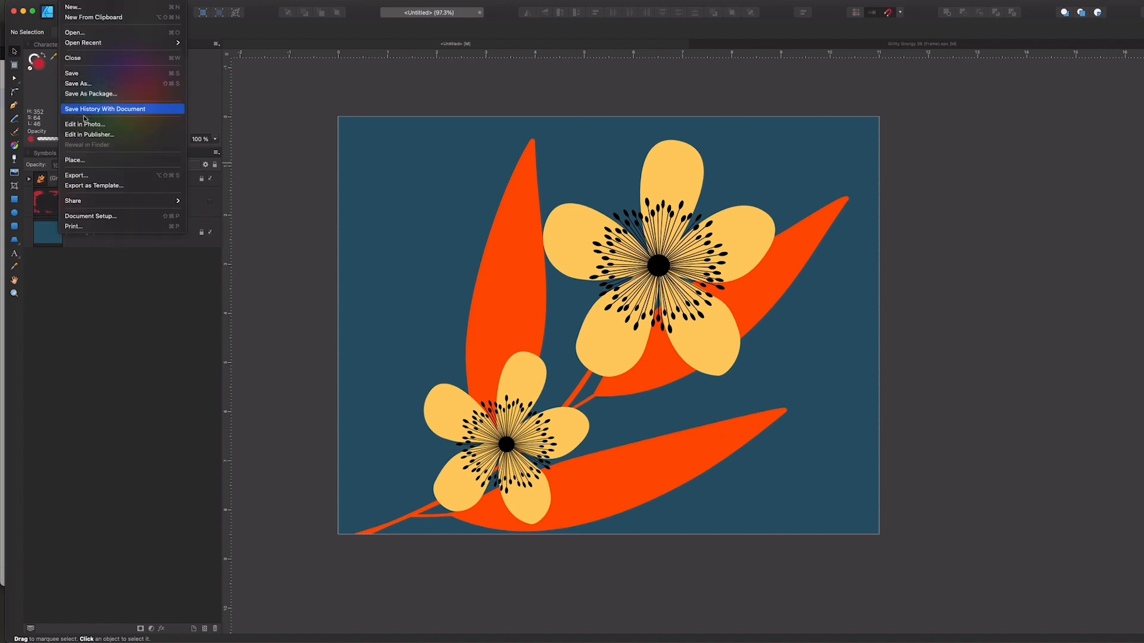
pyautogui.click(74, 160)
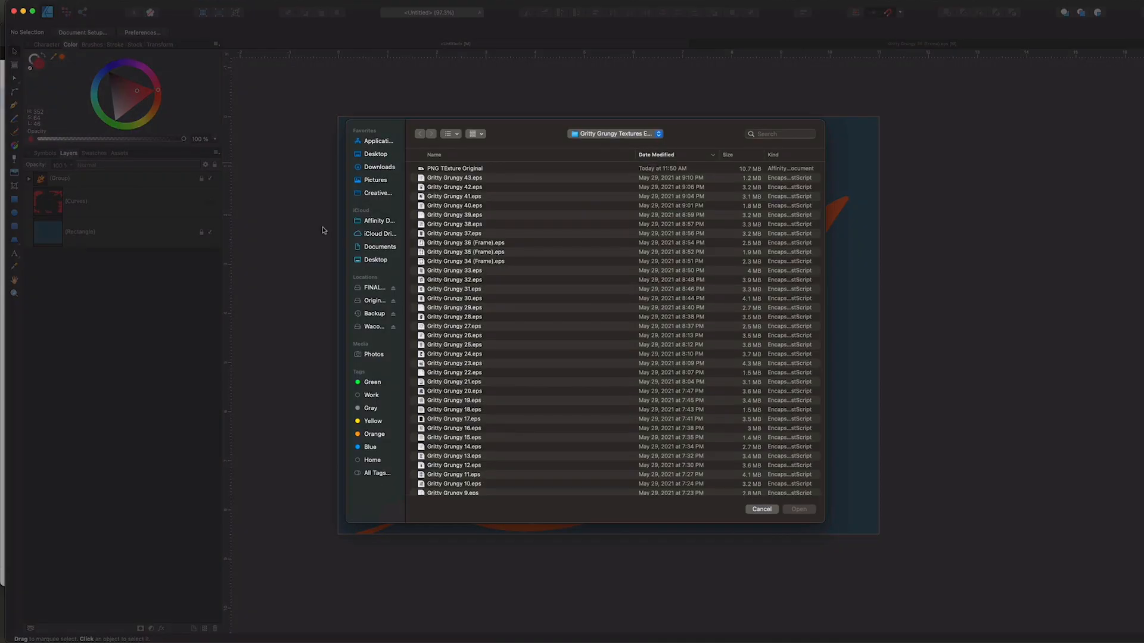
pyautogui.click(466, 242)
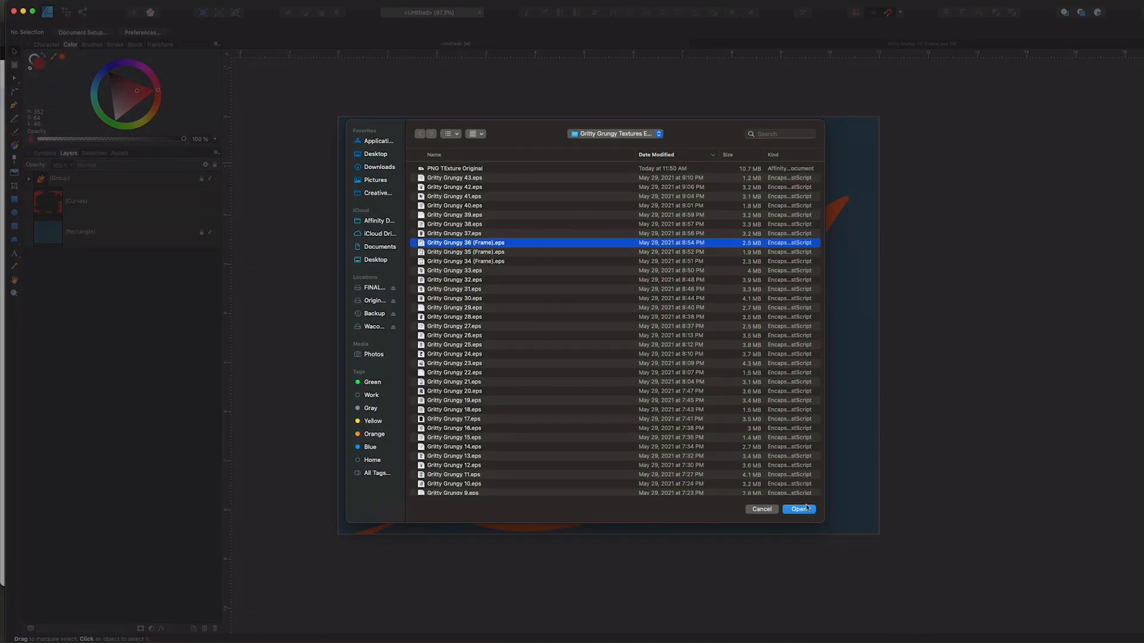
pyautogui.click(798, 509)
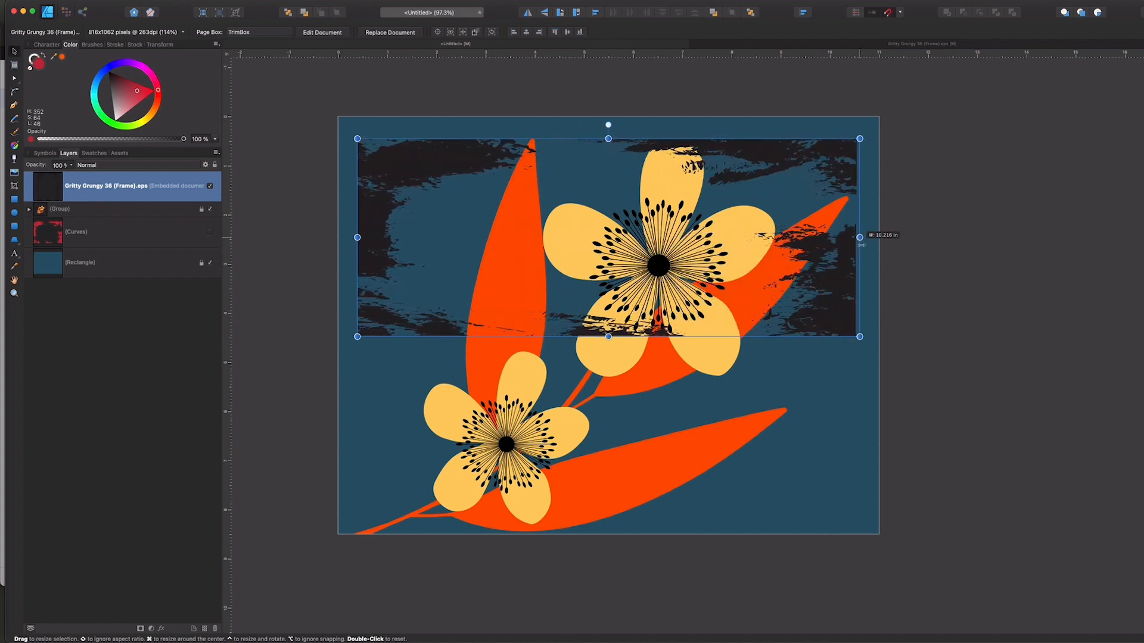
# Step: Drop the frame texture at the top of the page and stretch its handles out to the page edges
pyautogui.moveTo(859, 237); pyautogui.dragTo(878, 238)
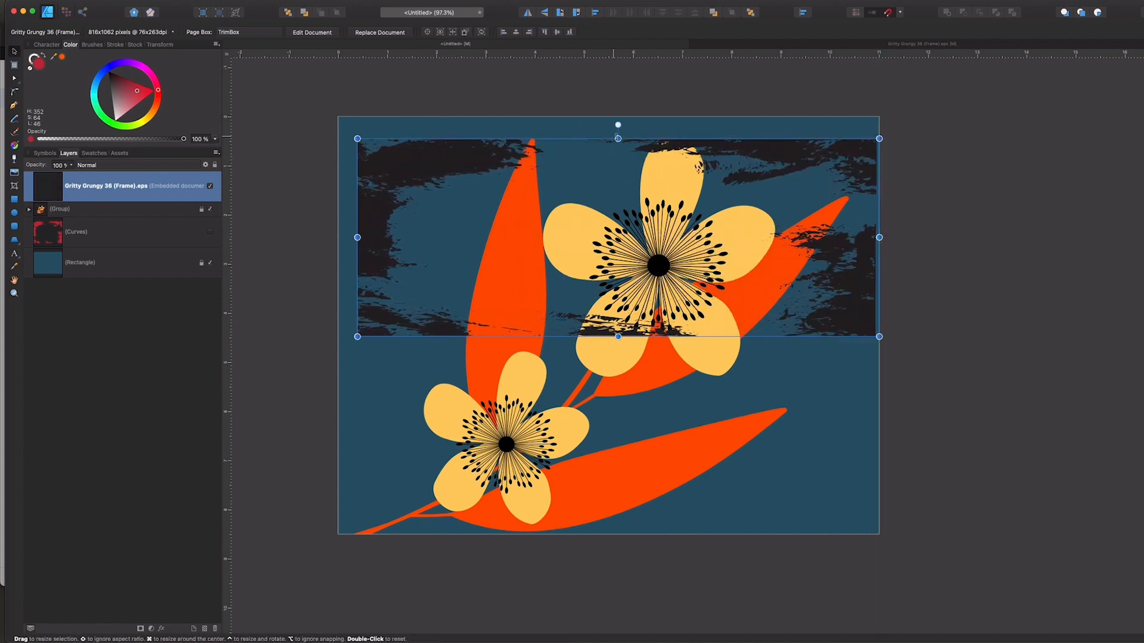
pyautogui.moveTo(618, 138); pyautogui.dragTo(618, 117)
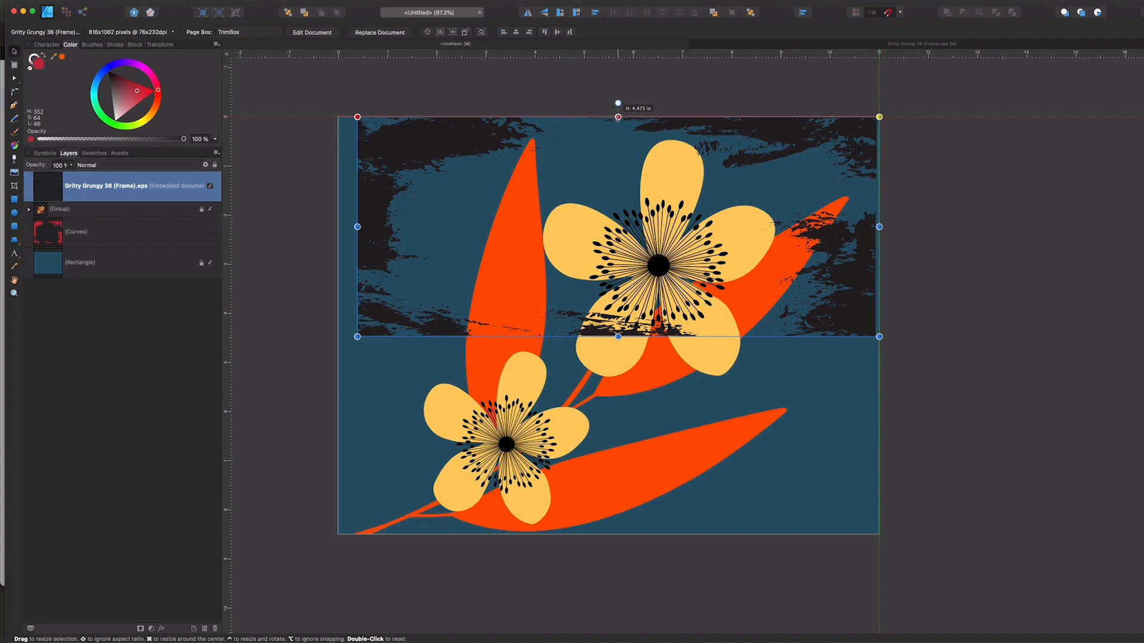
pyautogui.moveTo(356, 227); pyautogui.dragTo(337, 226)
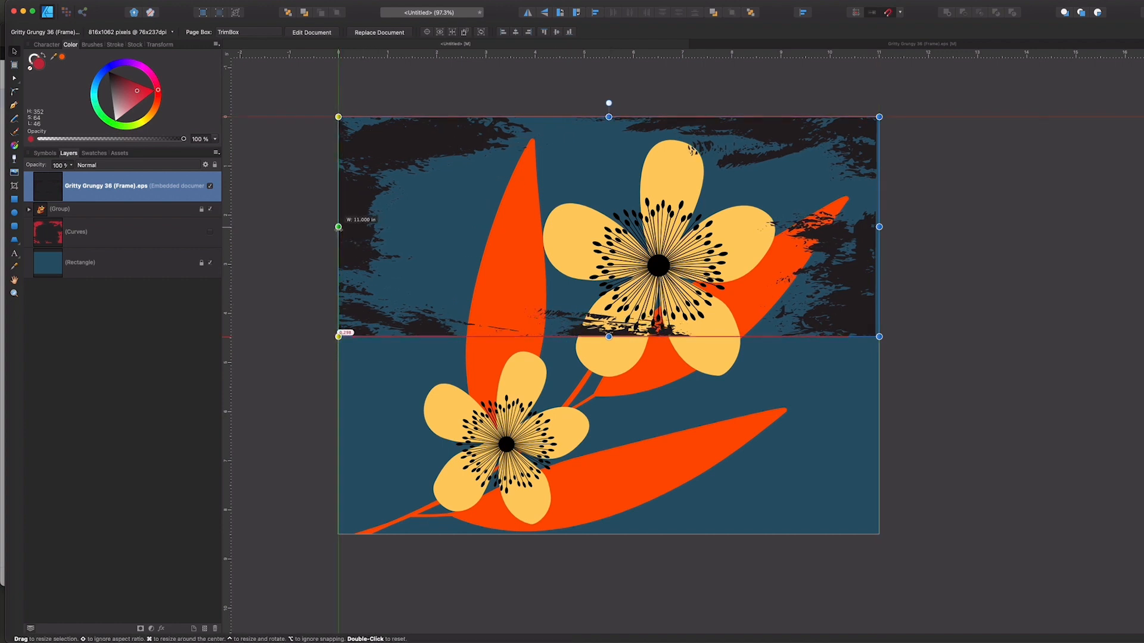
pyautogui.moveTo(609, 336); pyautogui.dragTo(609, 511)
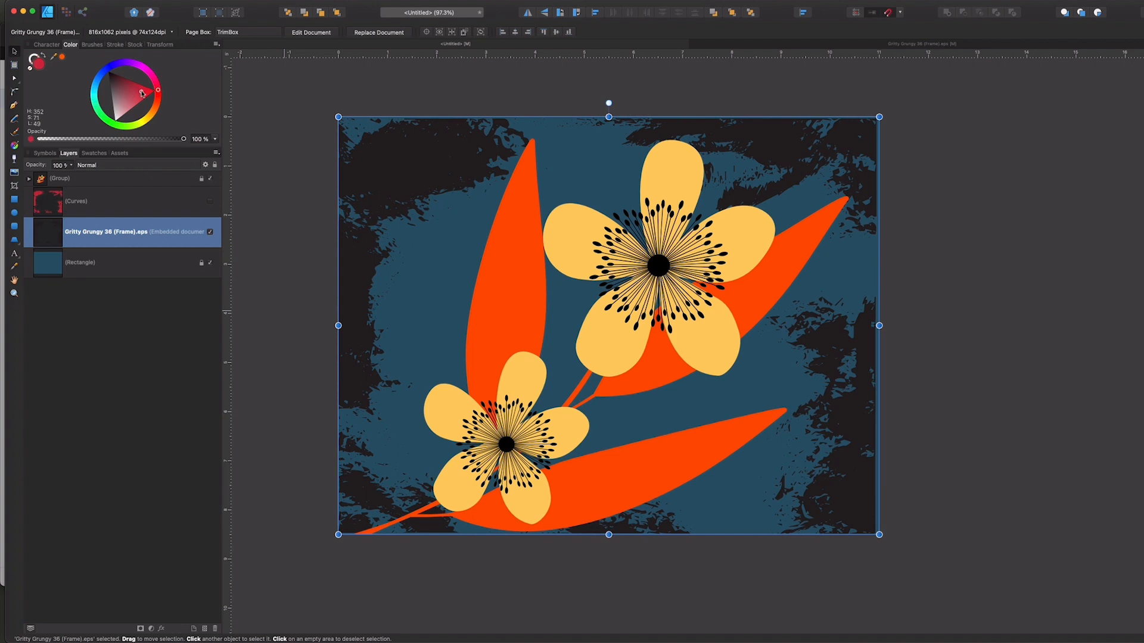
pyautogui.moveTo(443, 189)
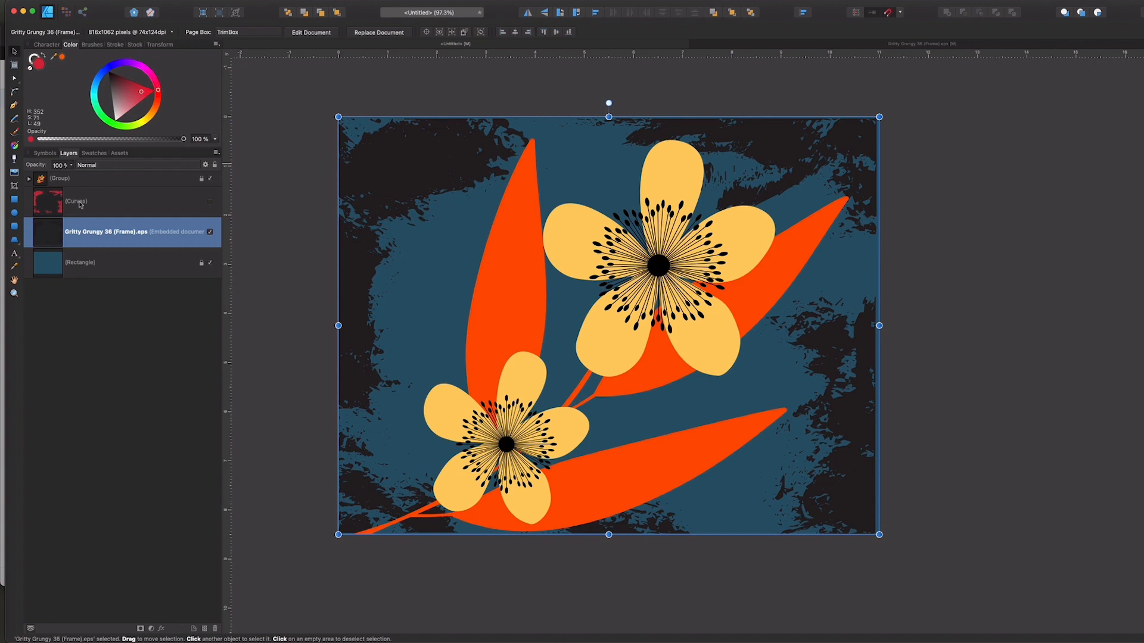
pyautogui.moveTo(83, 207)
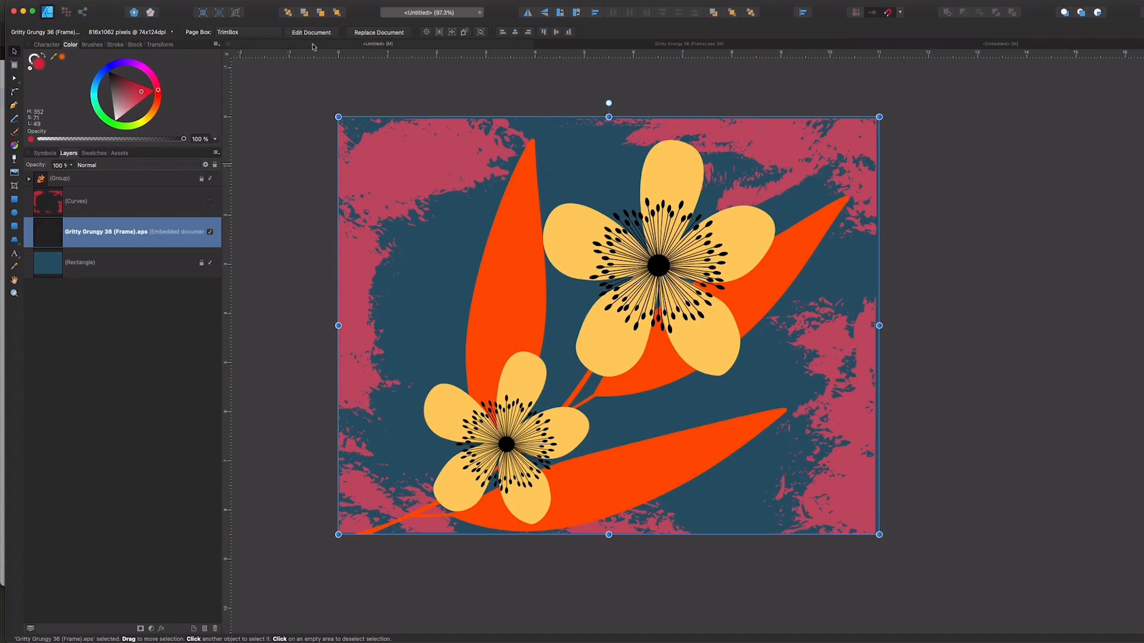
pyautogui.moveTo(1035, 45)
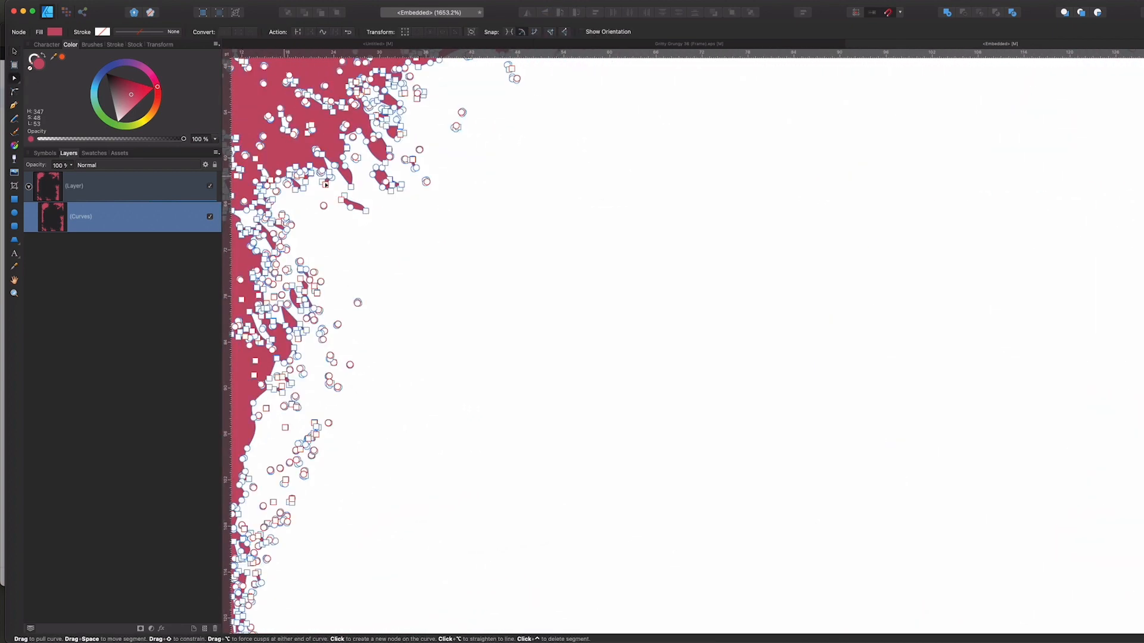
# Step: Pull a texture edge into a long pink streak across the empty middle, then return to the main artwork
pyautogui.moveTo(350, 203); pyautogui.dragTo(621, 232)
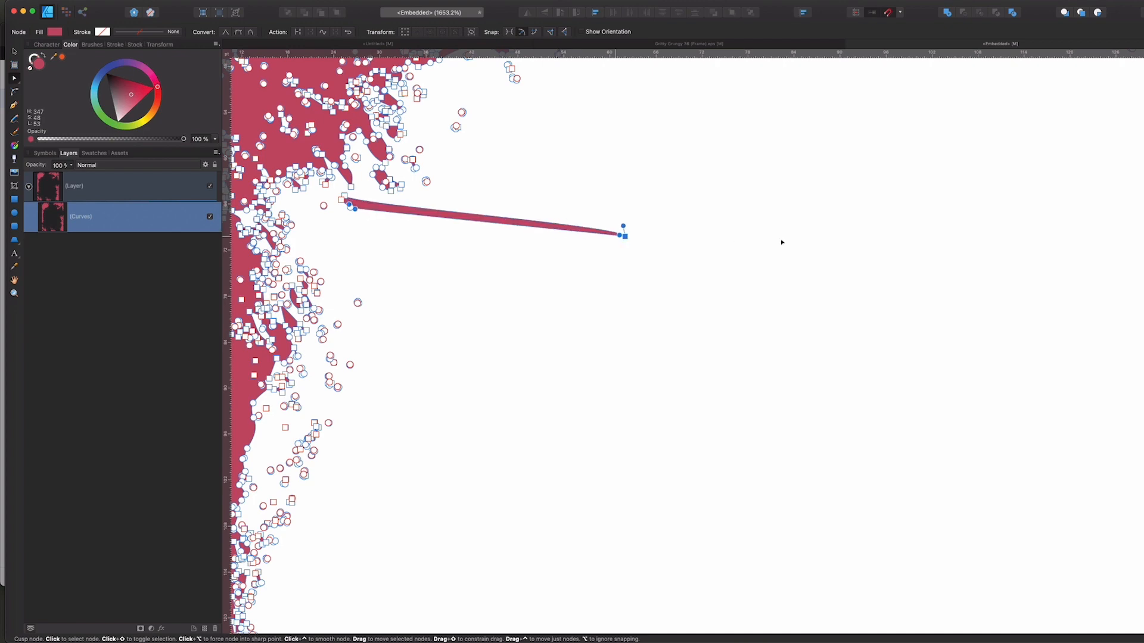
pyautogui.moveTo(623, 235); pyautogui.dragTo(899, 241)
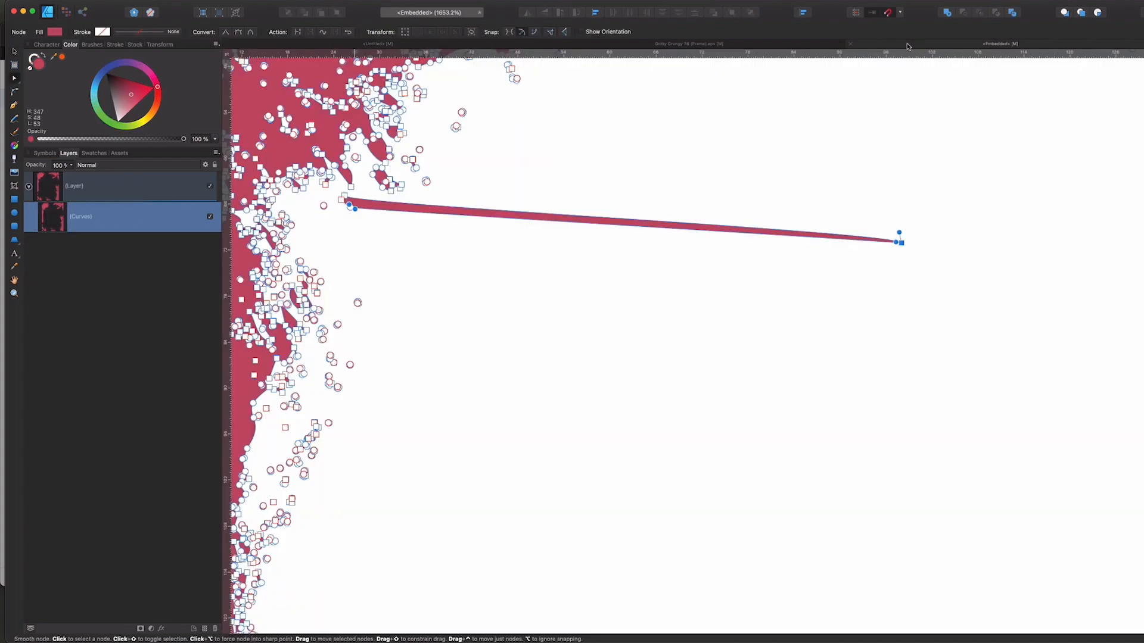
pyautogui.moveTo(852, 47)
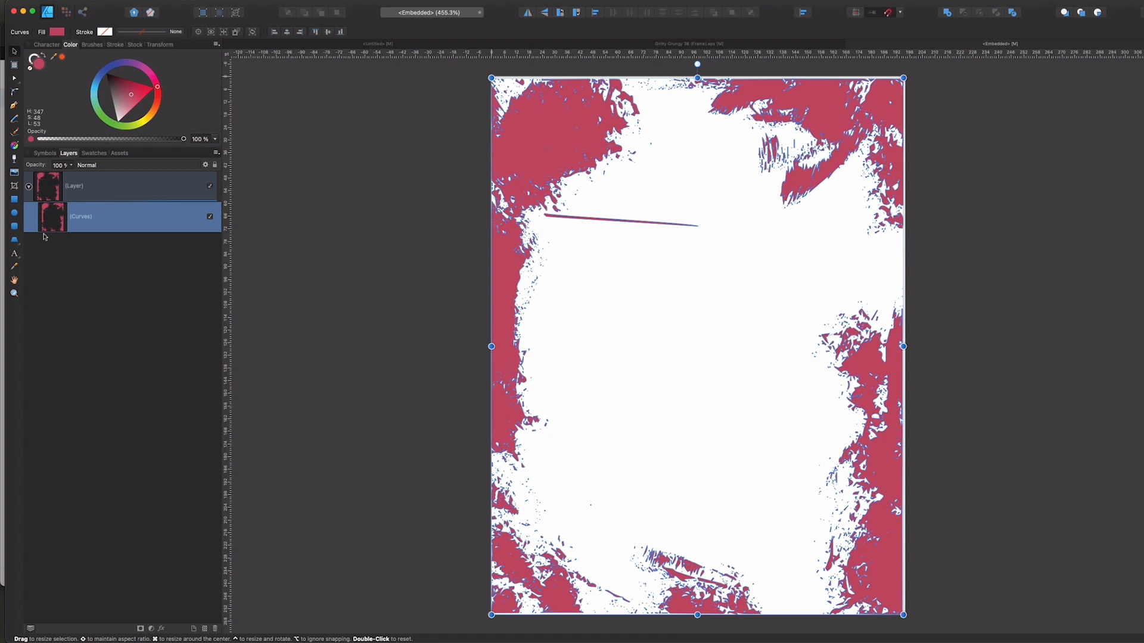
pyautogui.click(514, 102)
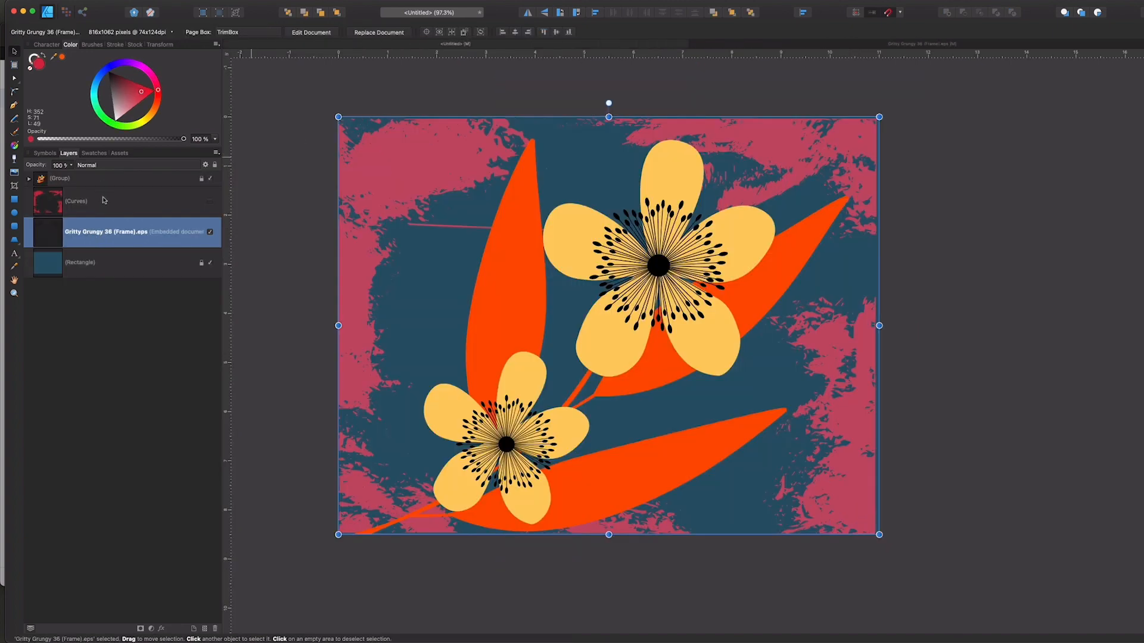
# Step: Set the grunge frame layer to Soft Light blending at 90% opacity
pyautogui.click(87, 165)
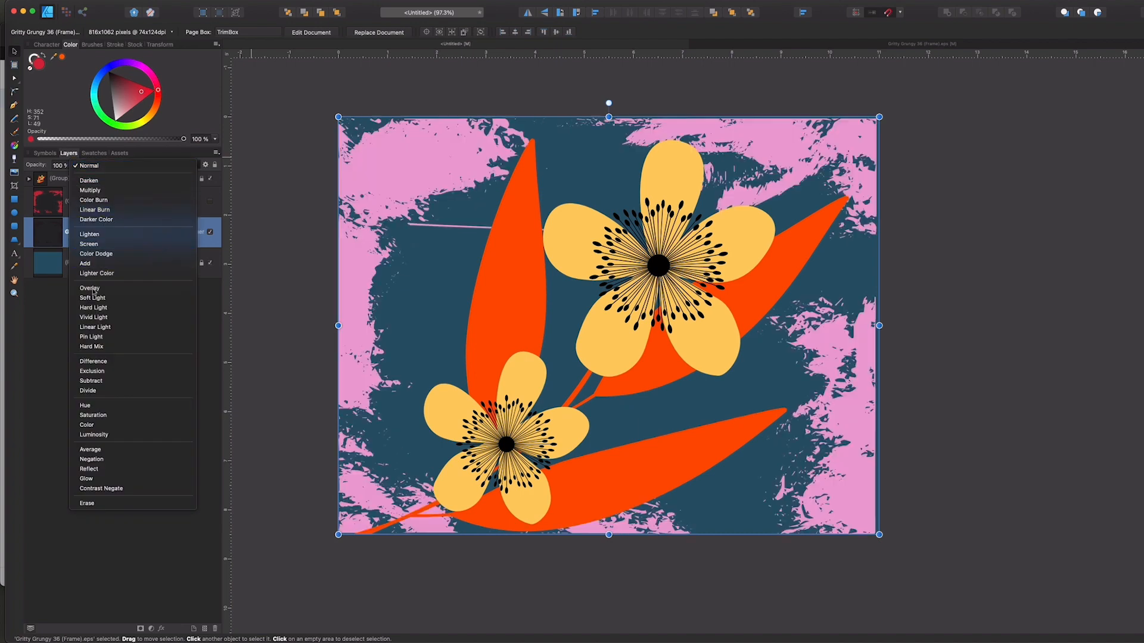
pyautogui.click(91, 298)
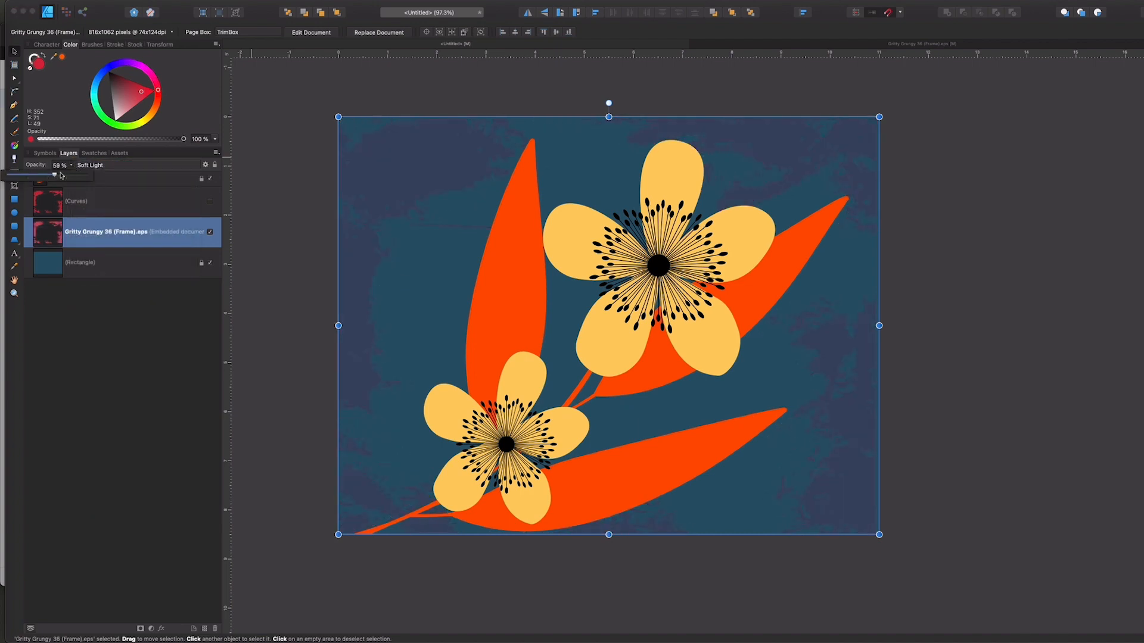
pyautogui.moveTo(54, 175); pyautogui.dragTo(79, 175)
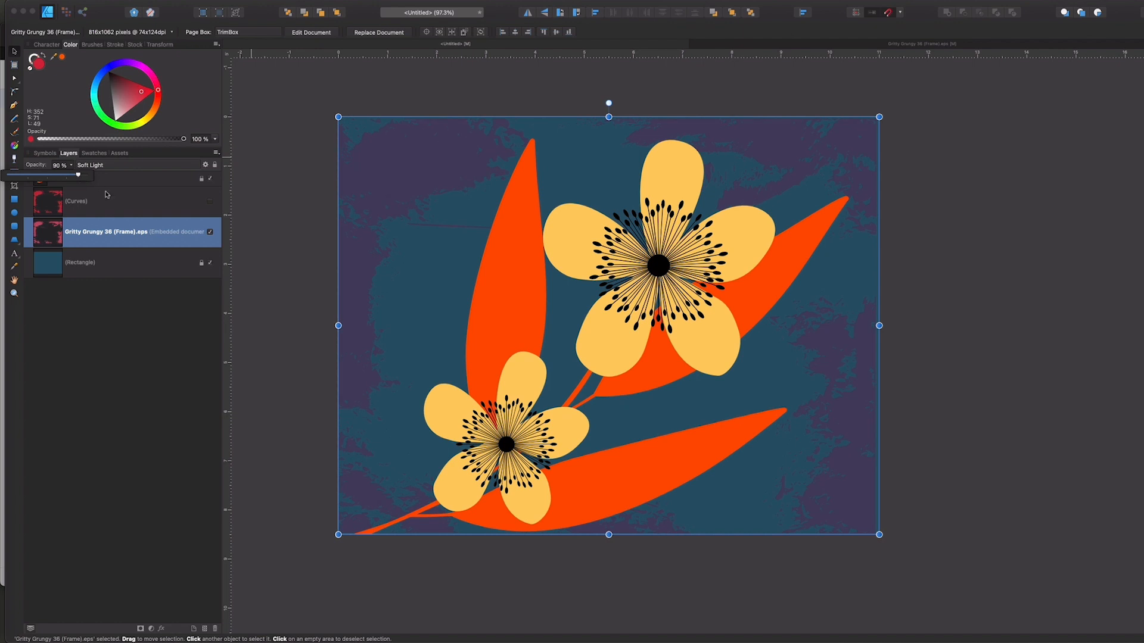
pyautogui.moveTo(120, 203)
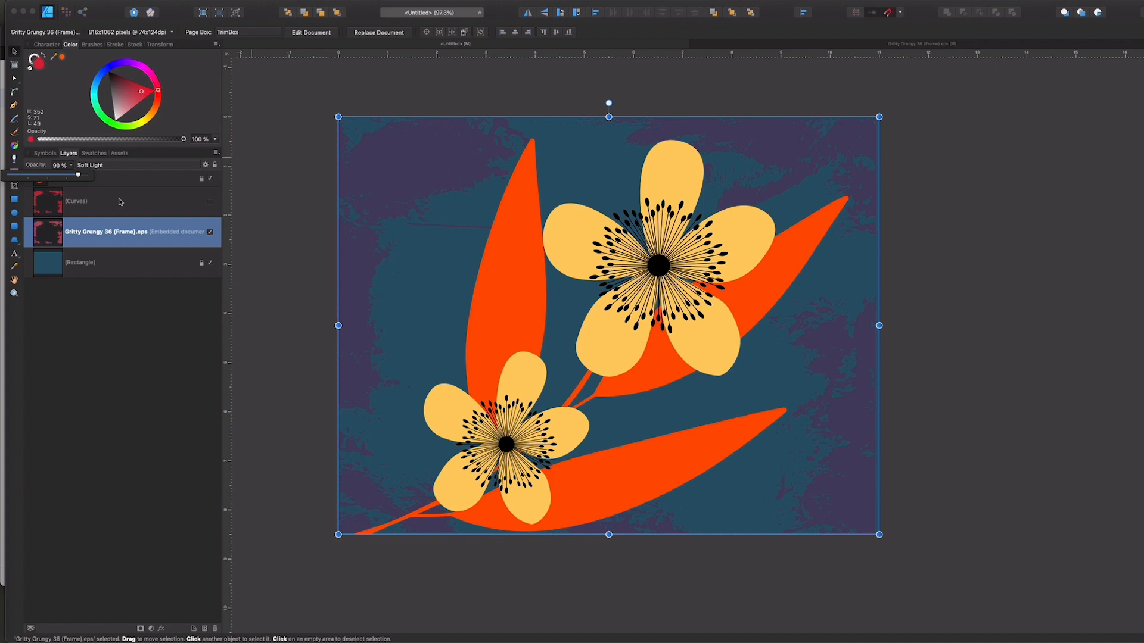
pyautogui.moveTo(116, 228)
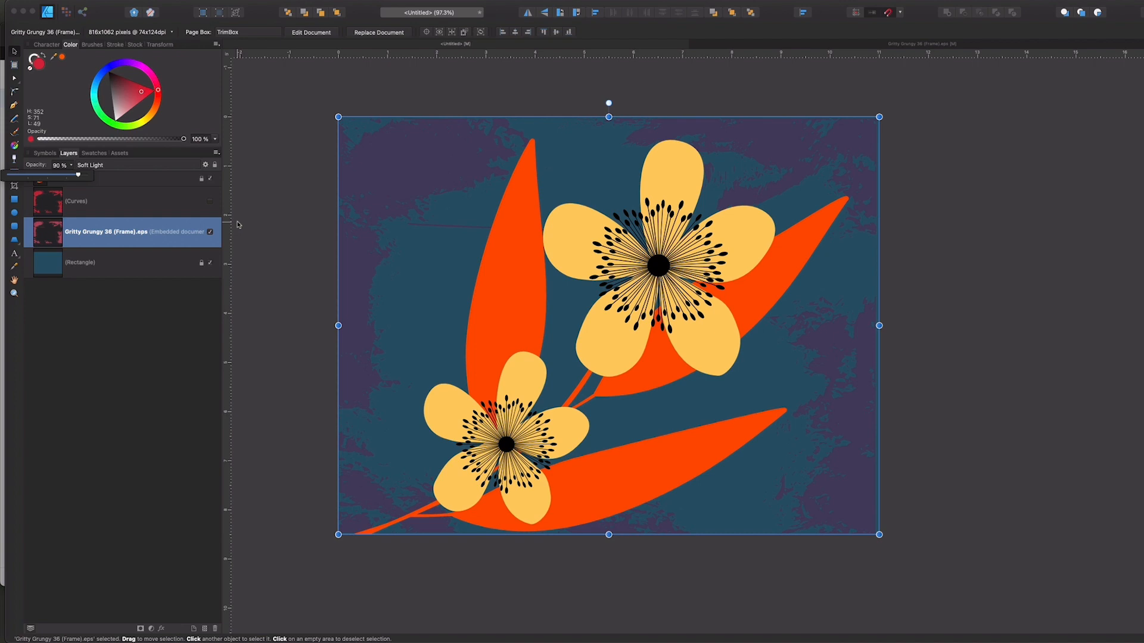
pyautogui.moveTo(456, 144)
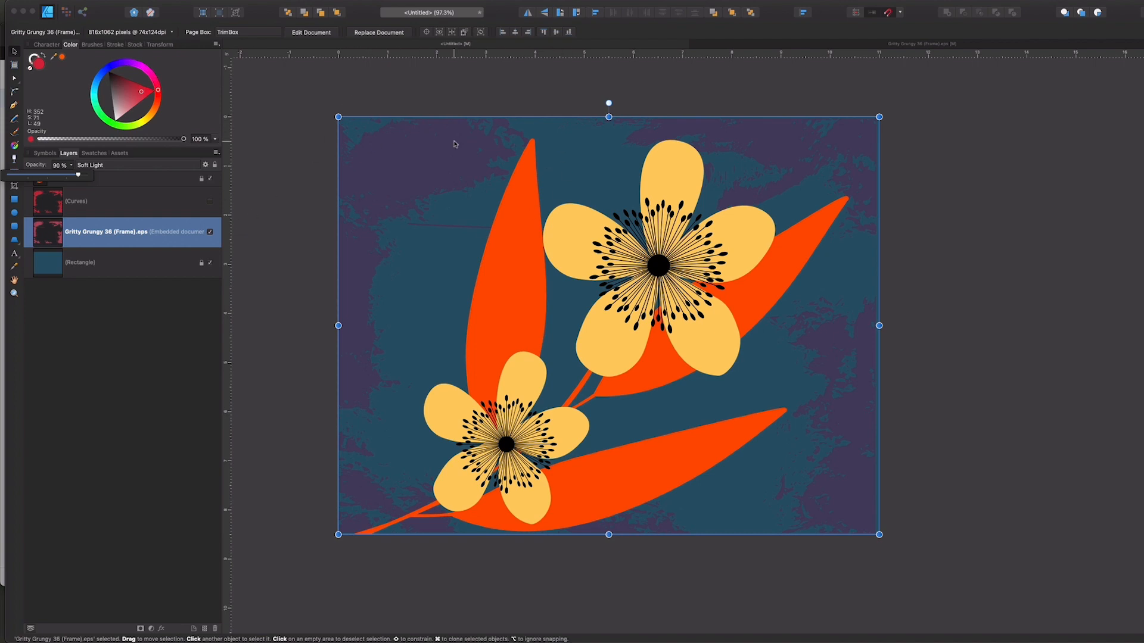